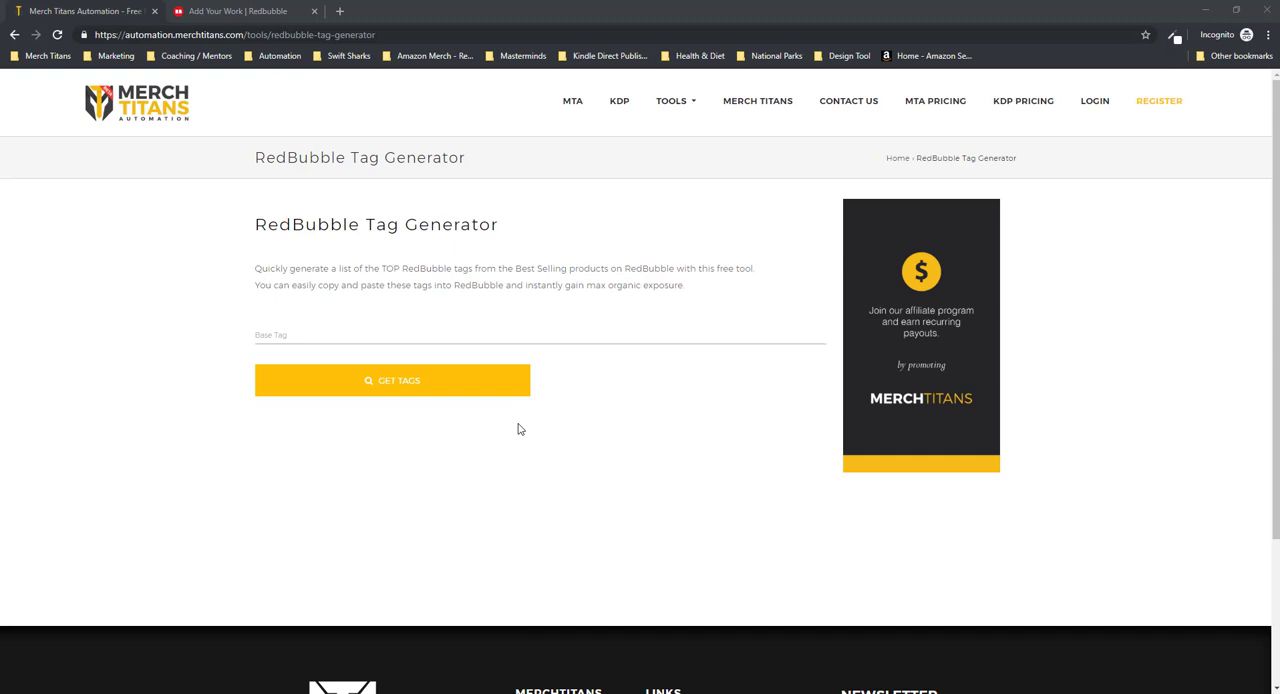
Fill the Unlock Tags form with the name Curtis and submit it.
click(400, 334)
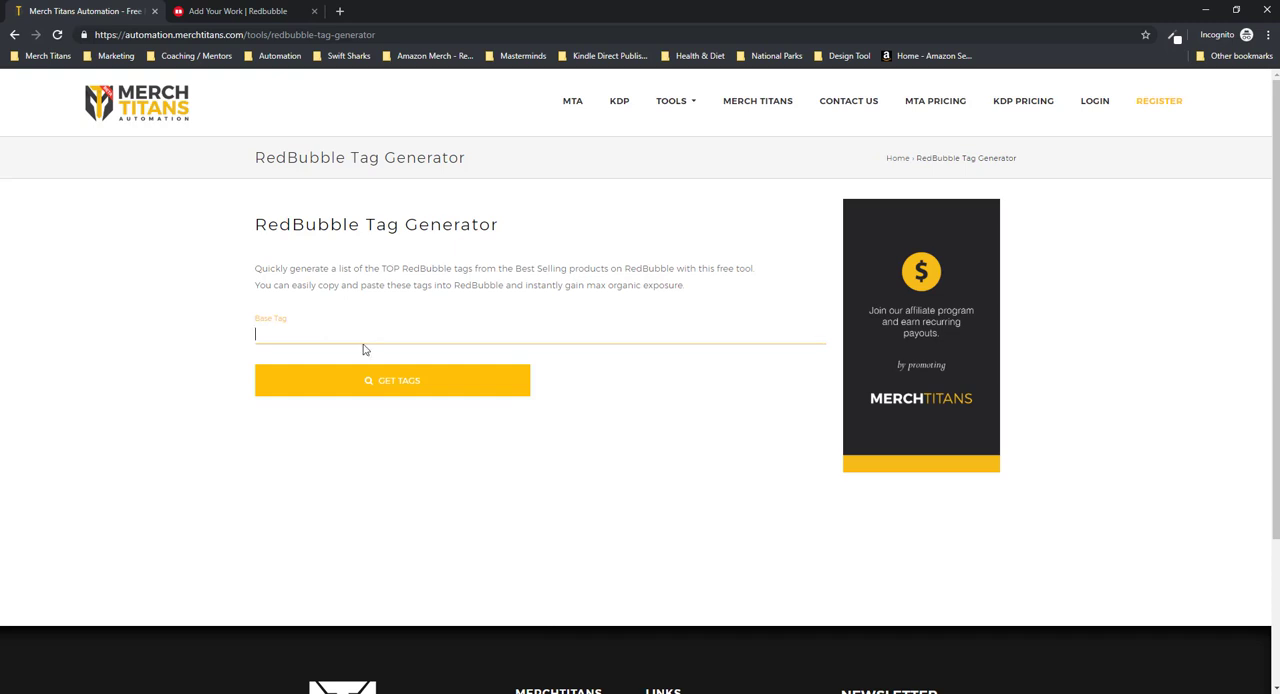
click(392, 380)
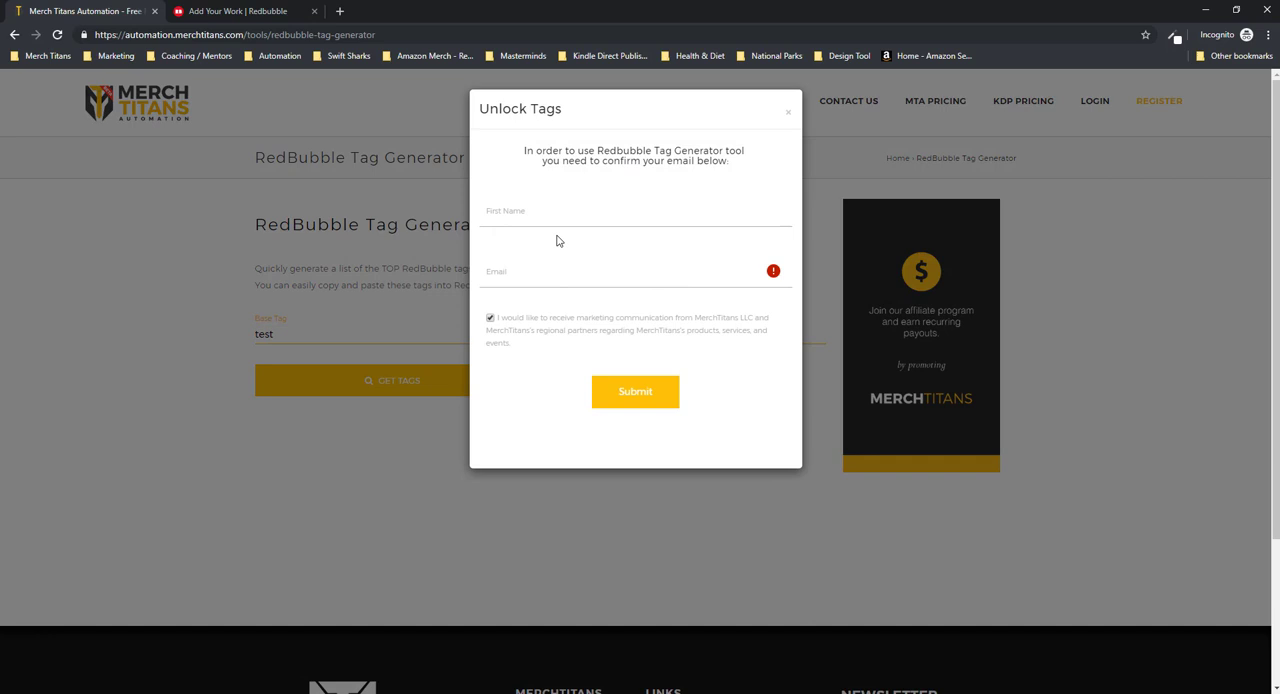
text(Curtis)
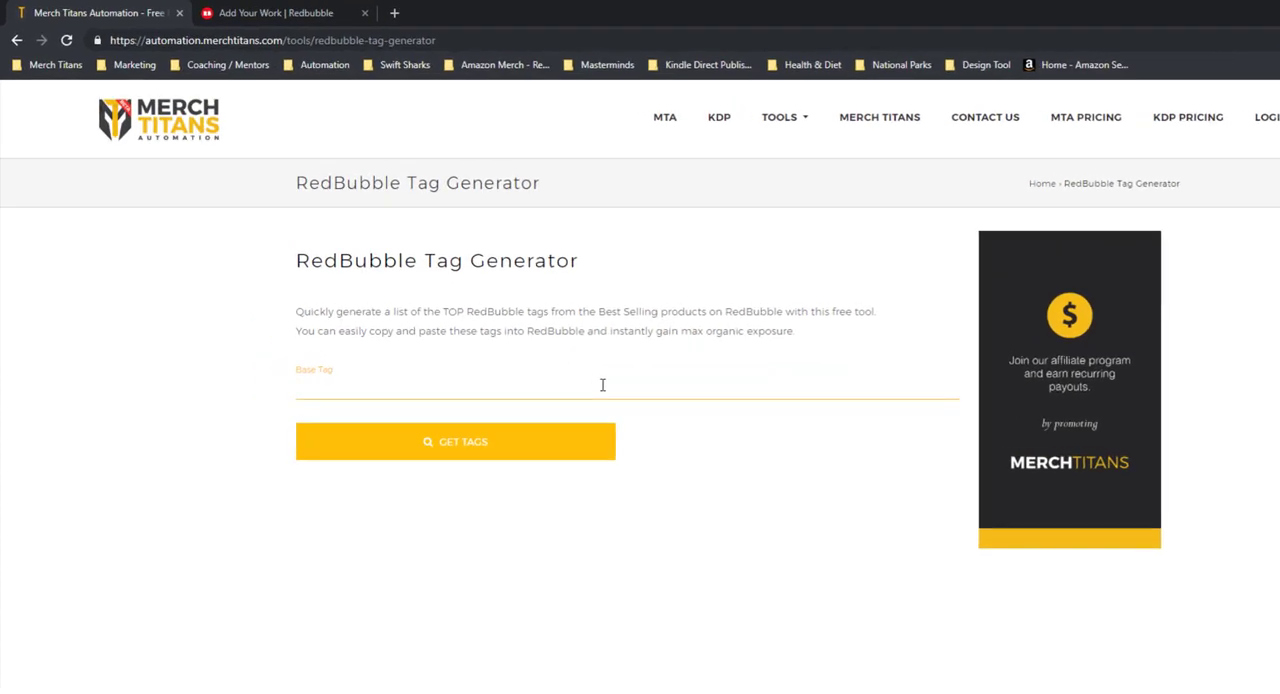
Enter dog as the base tag and generate its top RedBubble tags.
text(dog)
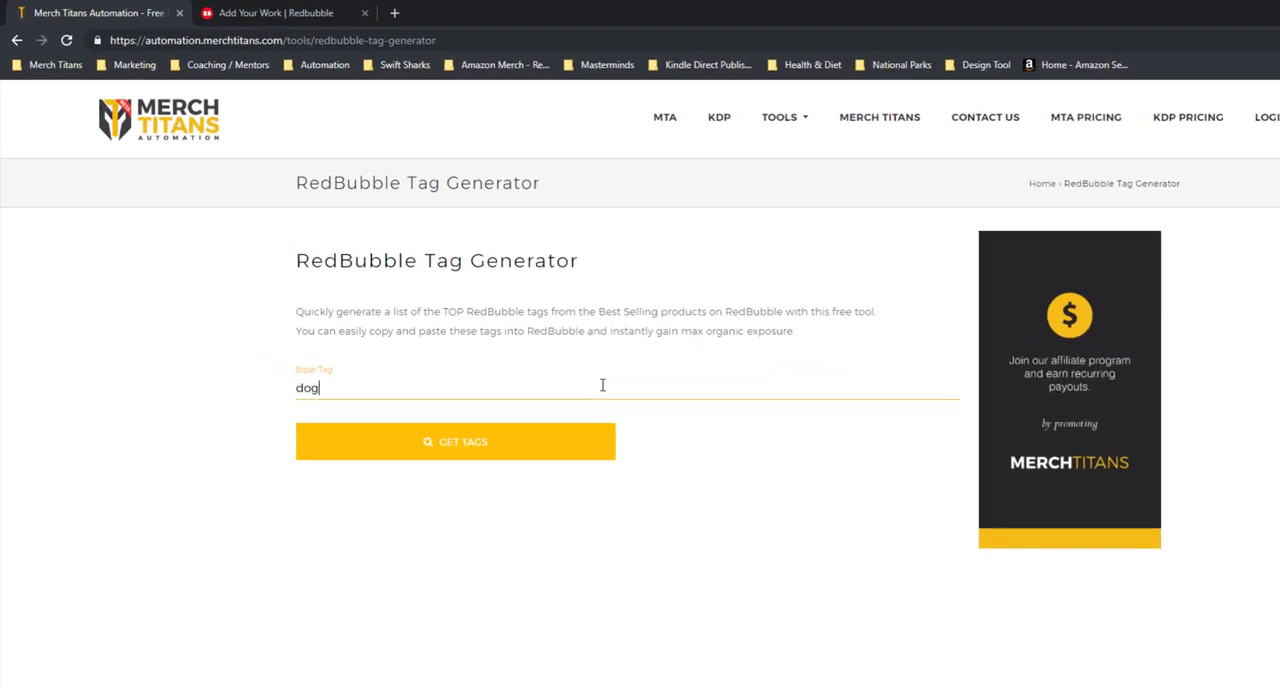
click(456, 442)
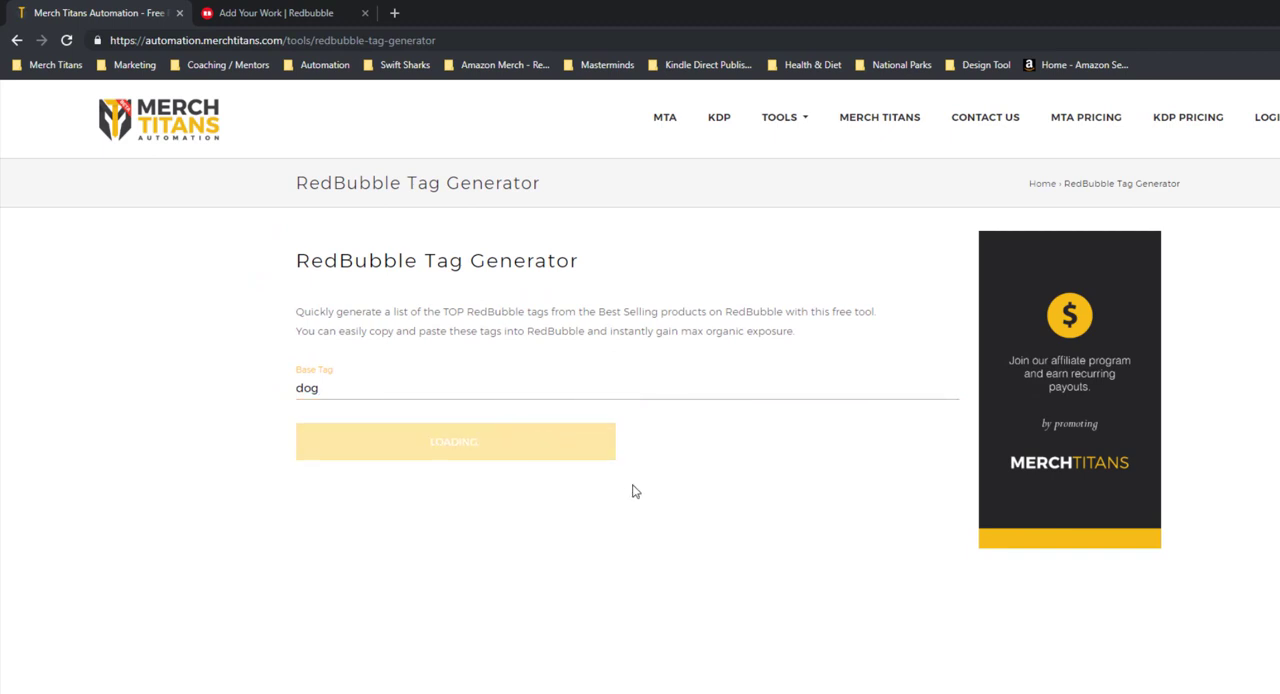
mouse_move(630, 492)
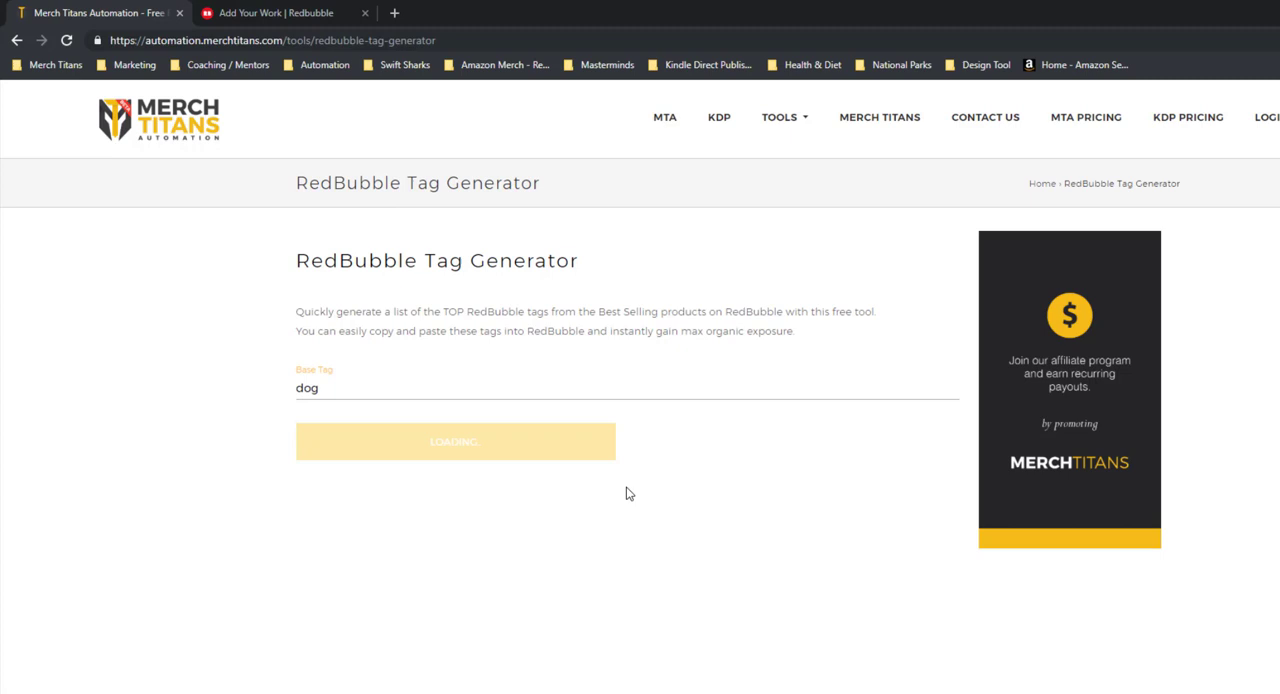
mouse_move(596, 502)
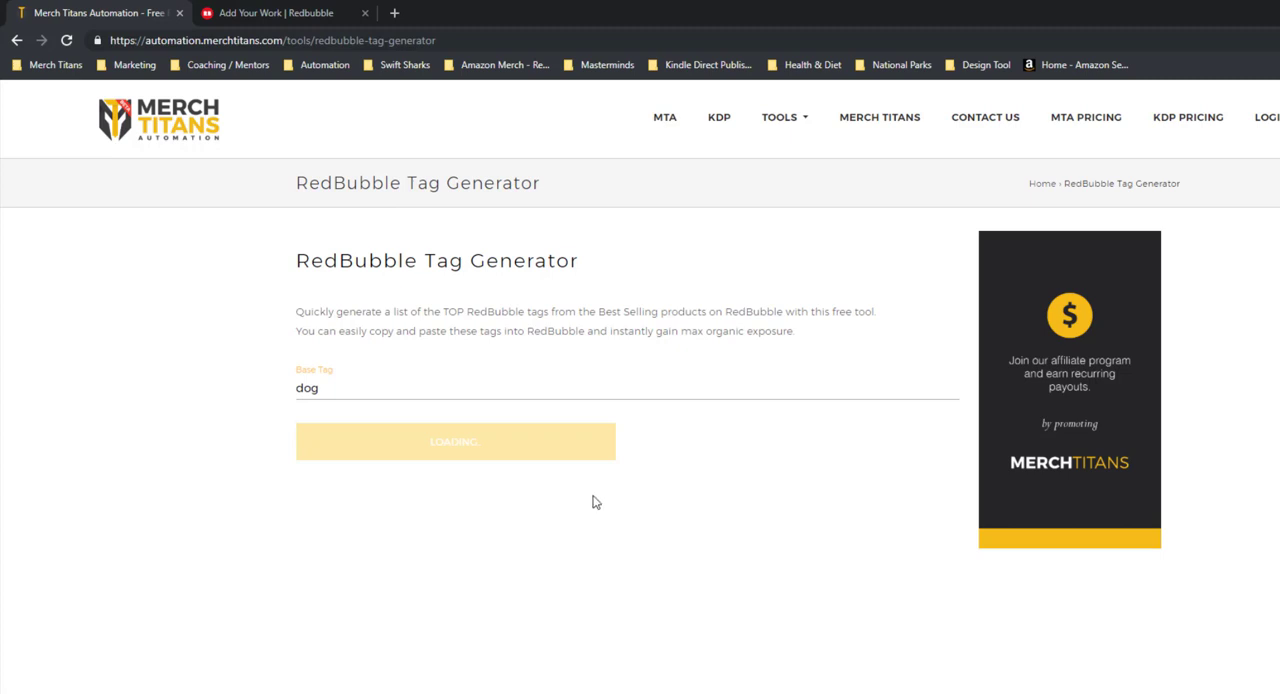
click(456, 442)
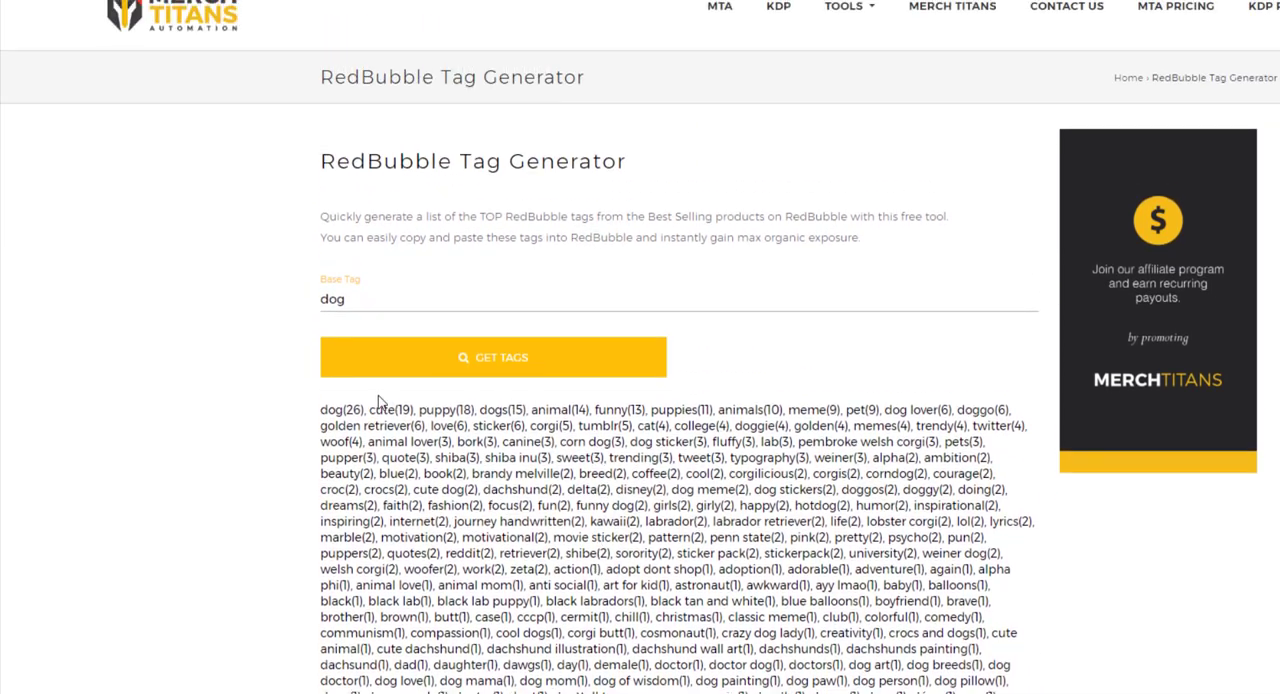
Highlight the result tags from dog through canine and copy them.
double_click(332, 300)
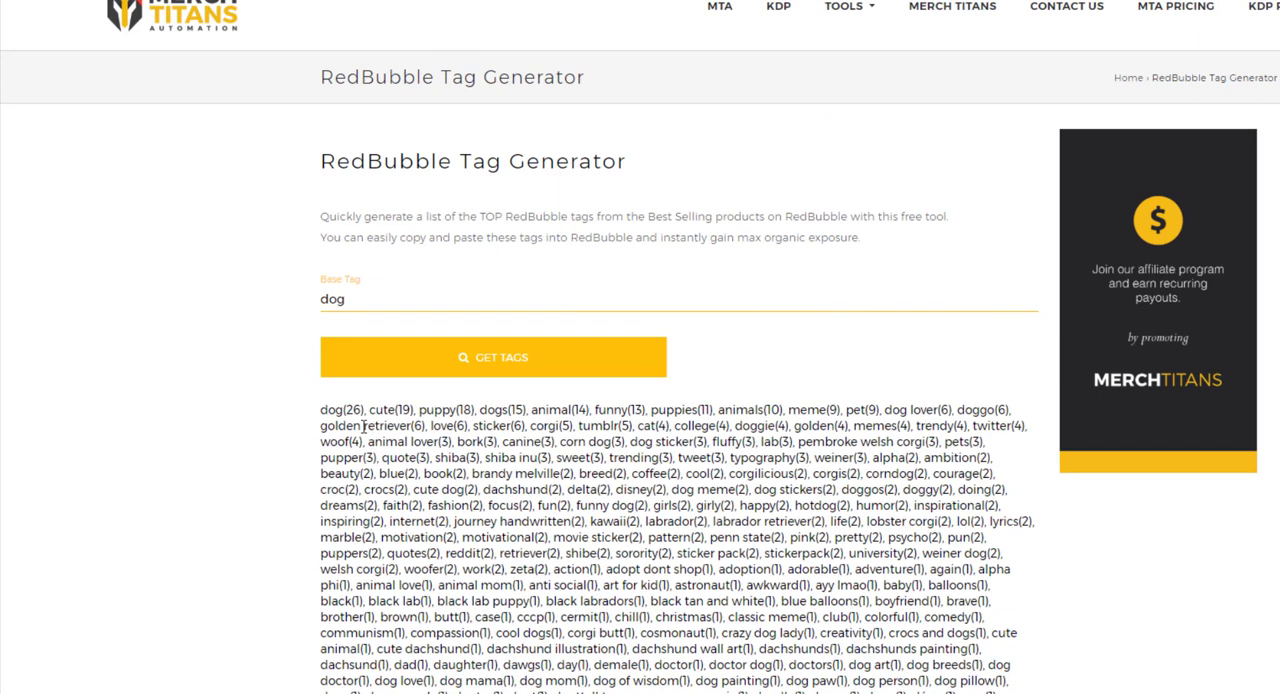
scroll(down, 3)
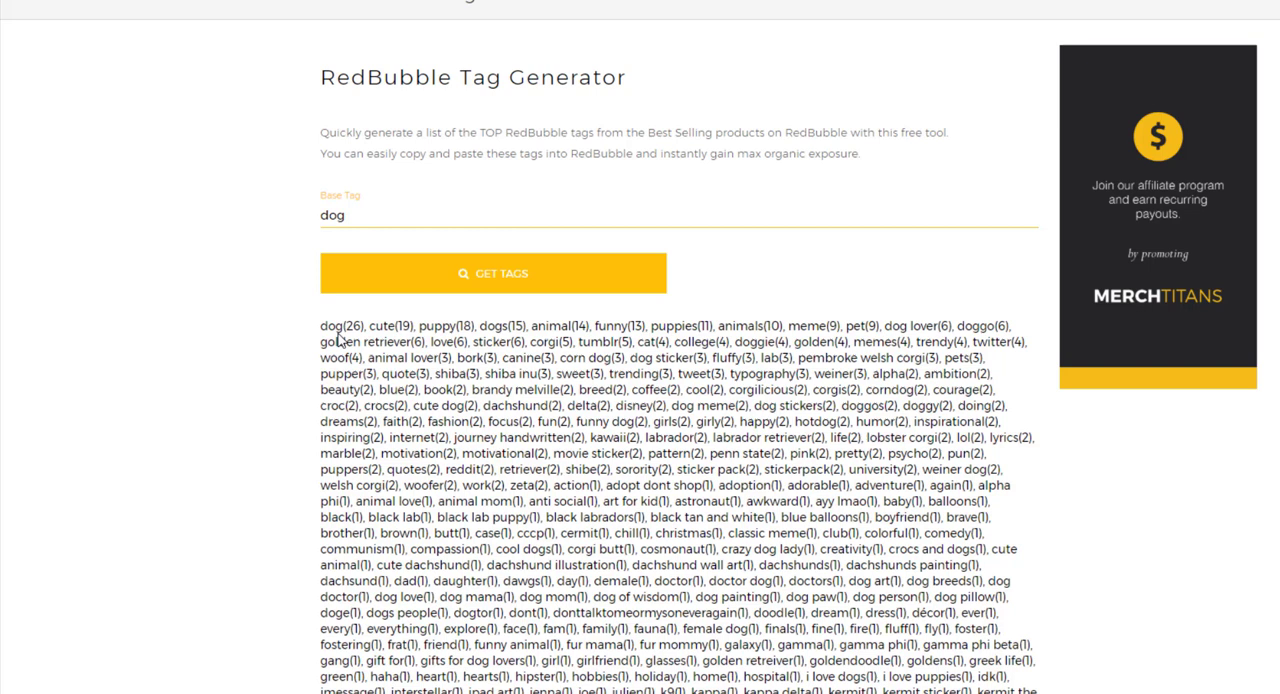
click(332, 216)
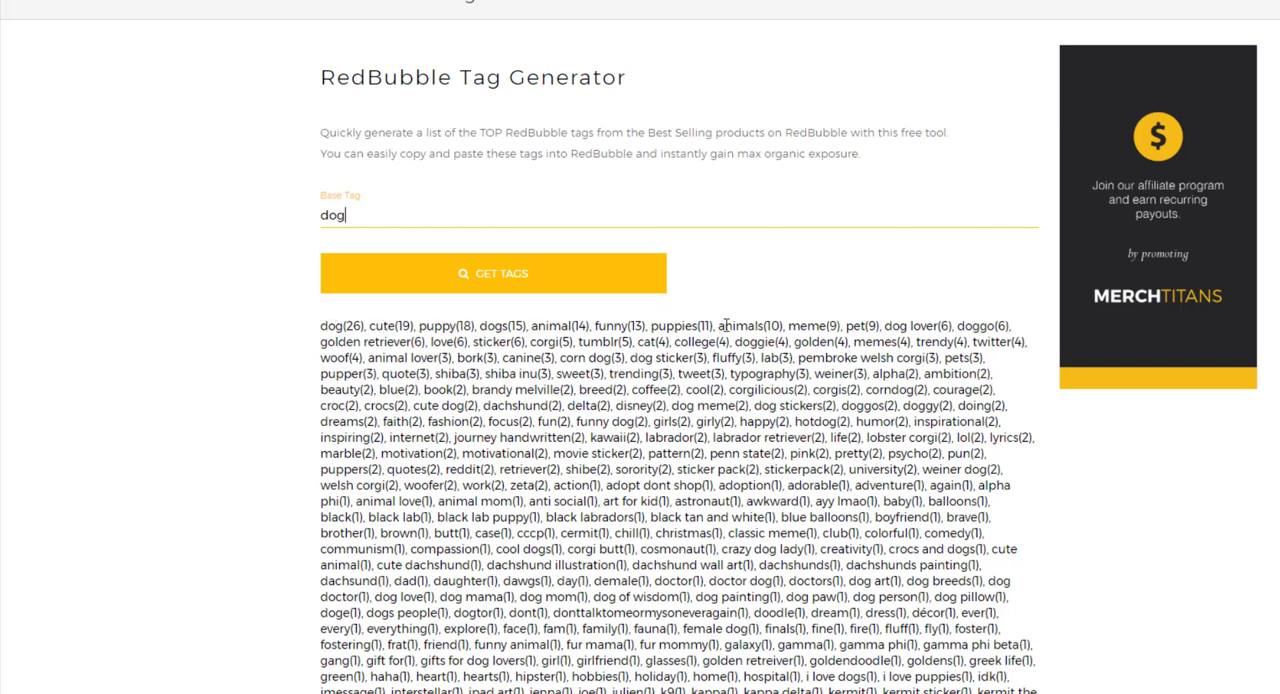
double_click(806, 326)
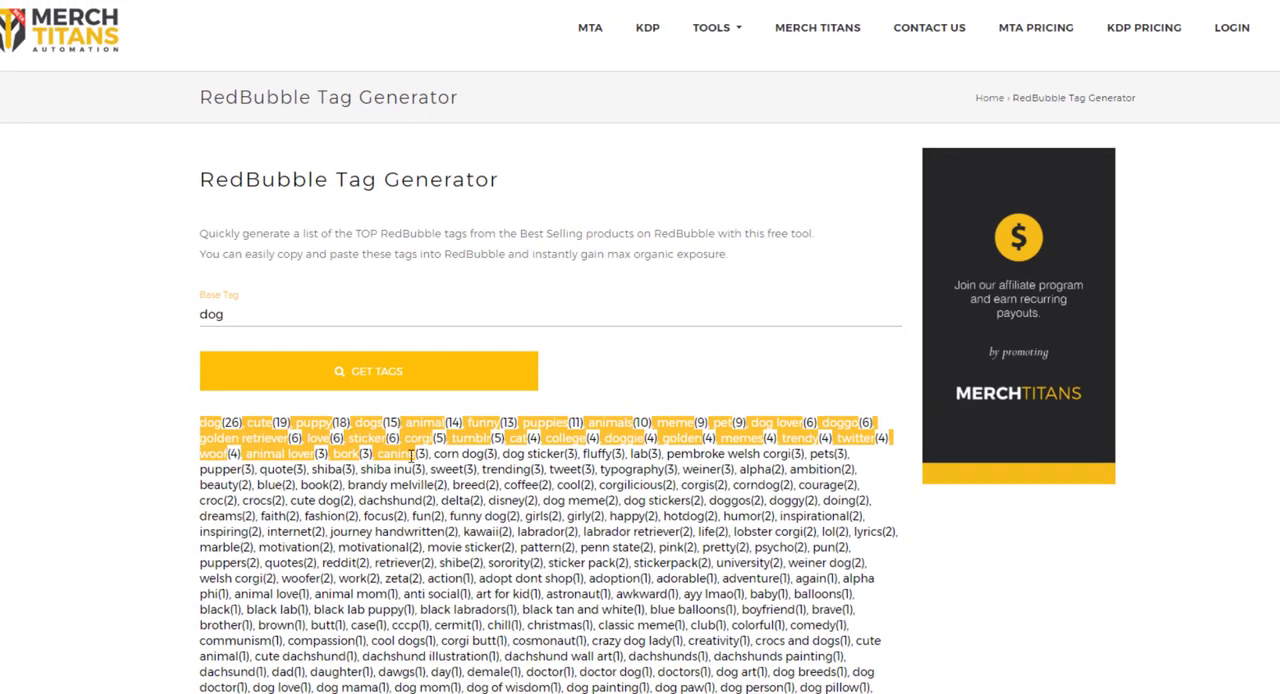
Paste the copied dog tags into the Tags field of Redbubble's Add new work form.
click(240, 12)
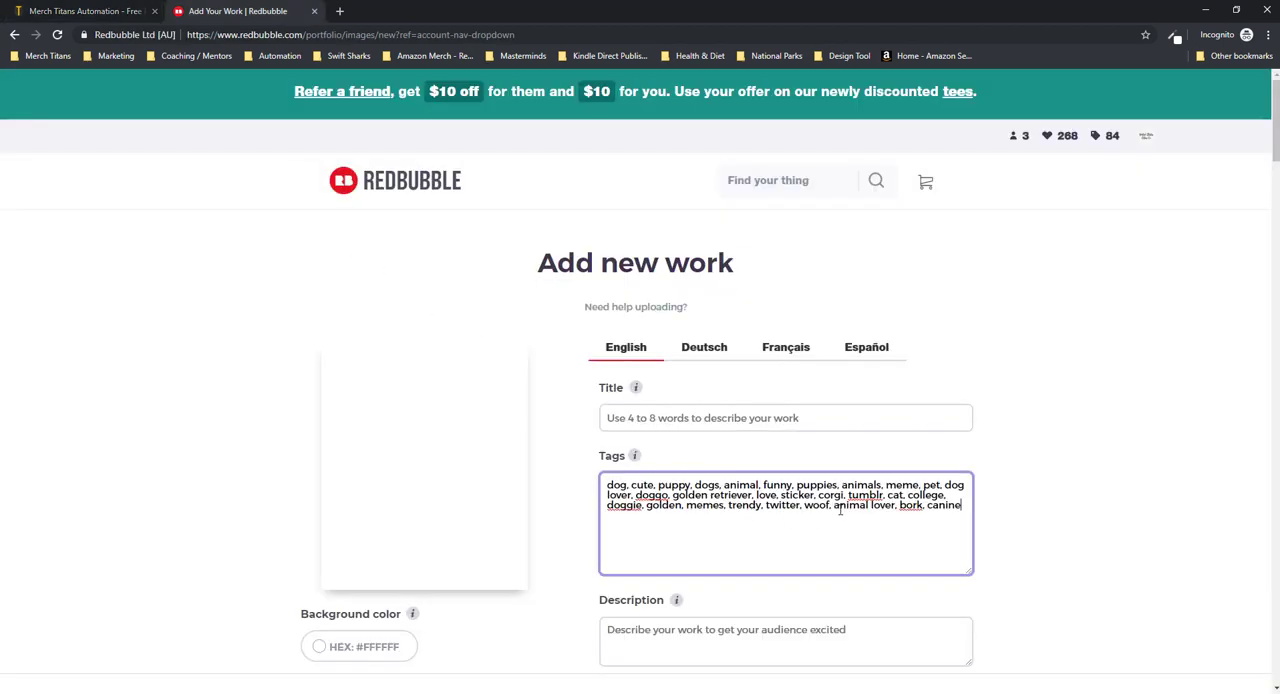
click(84, 12)
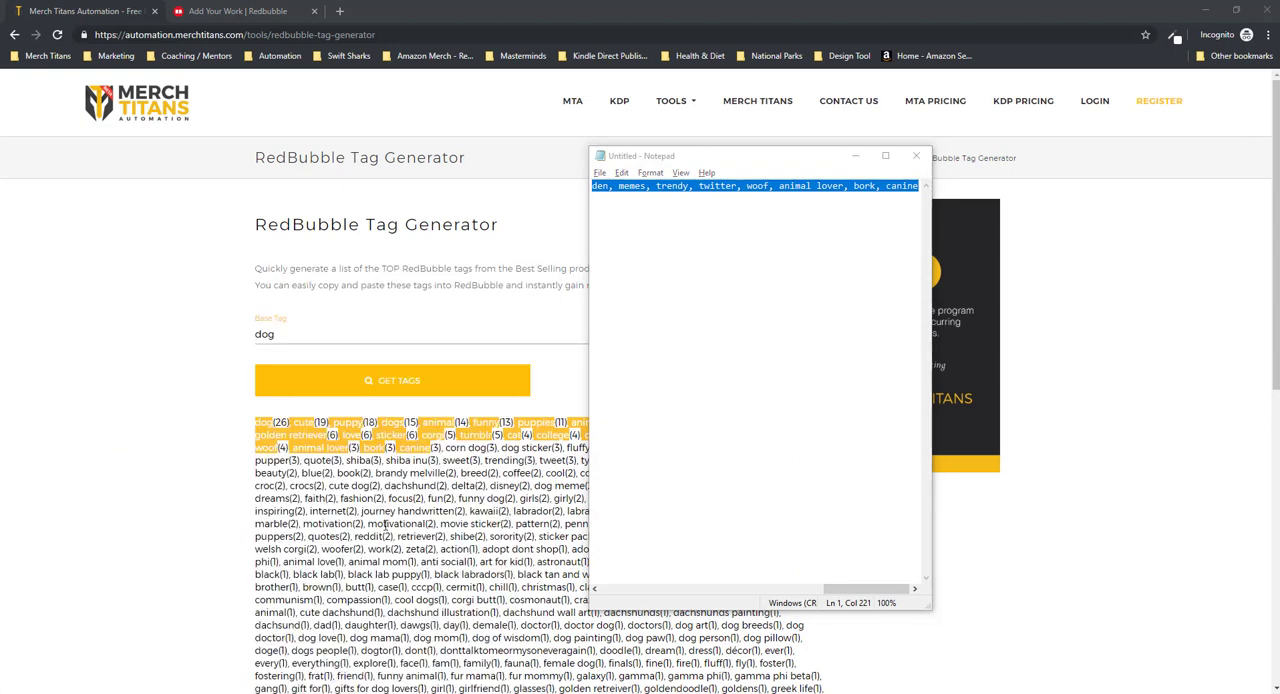
mouse_move(662, 280)
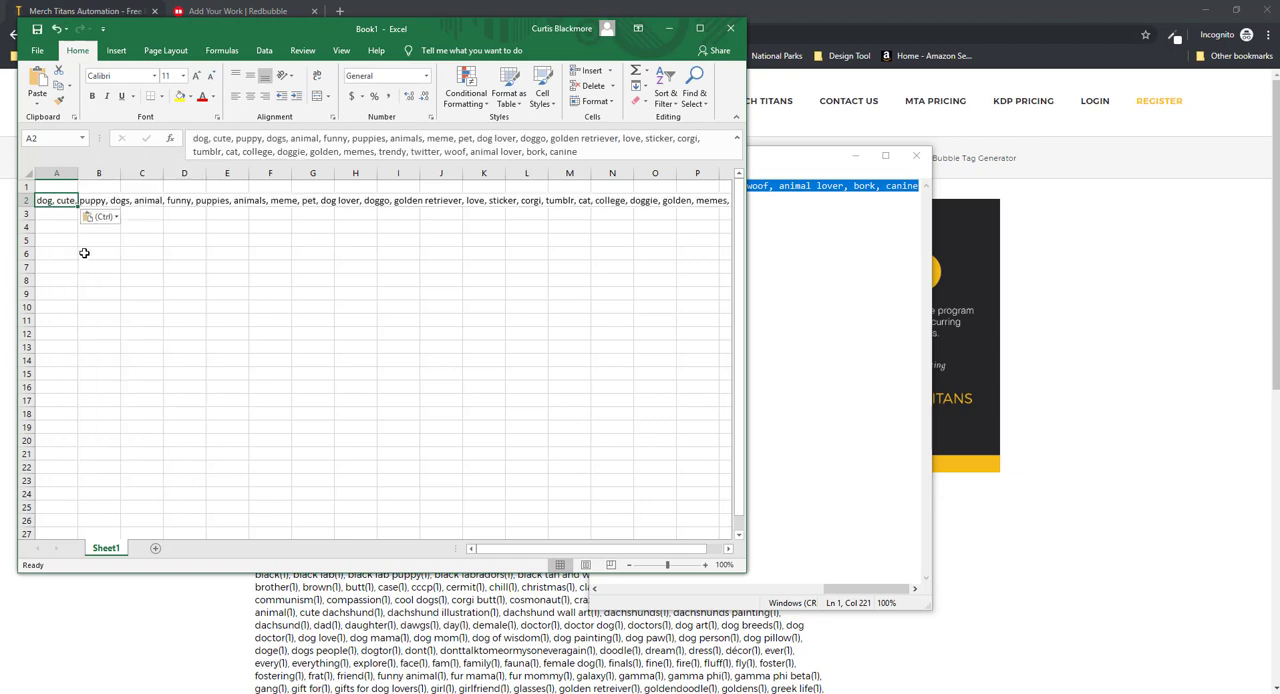
mouse_move(204, 236)
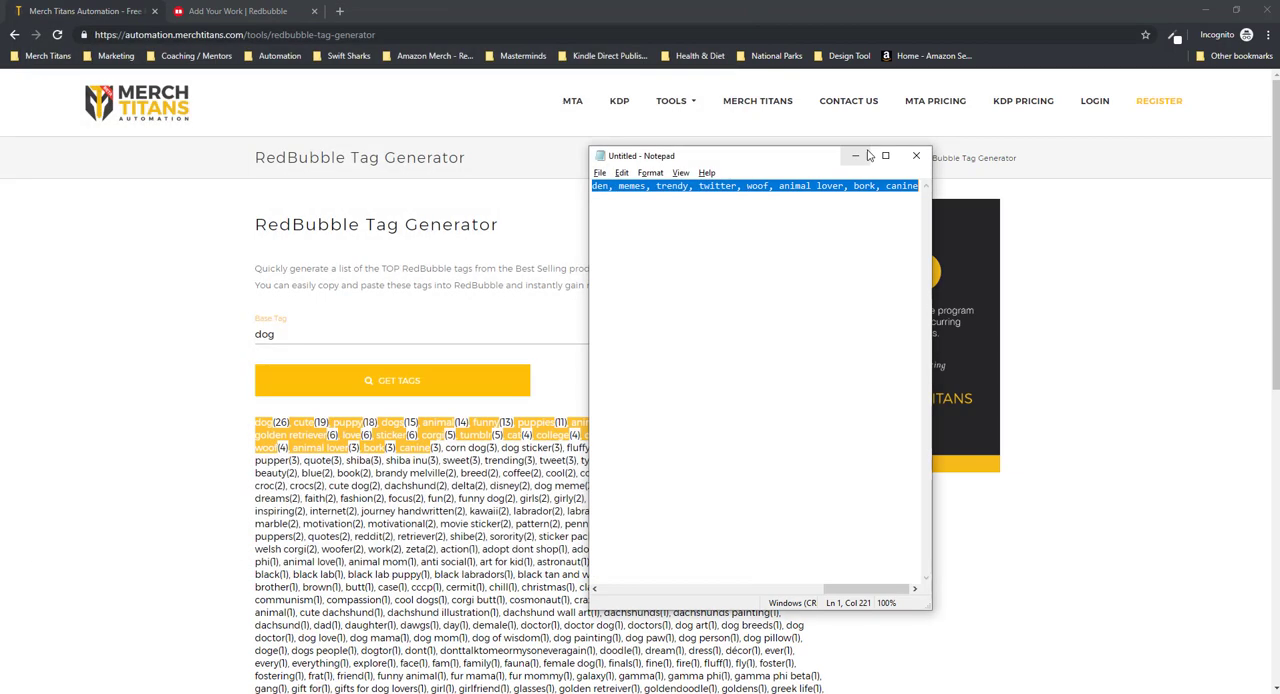
Minimize Notepad after pasting the tags into it and Excel cell A2.
click(916, 156)
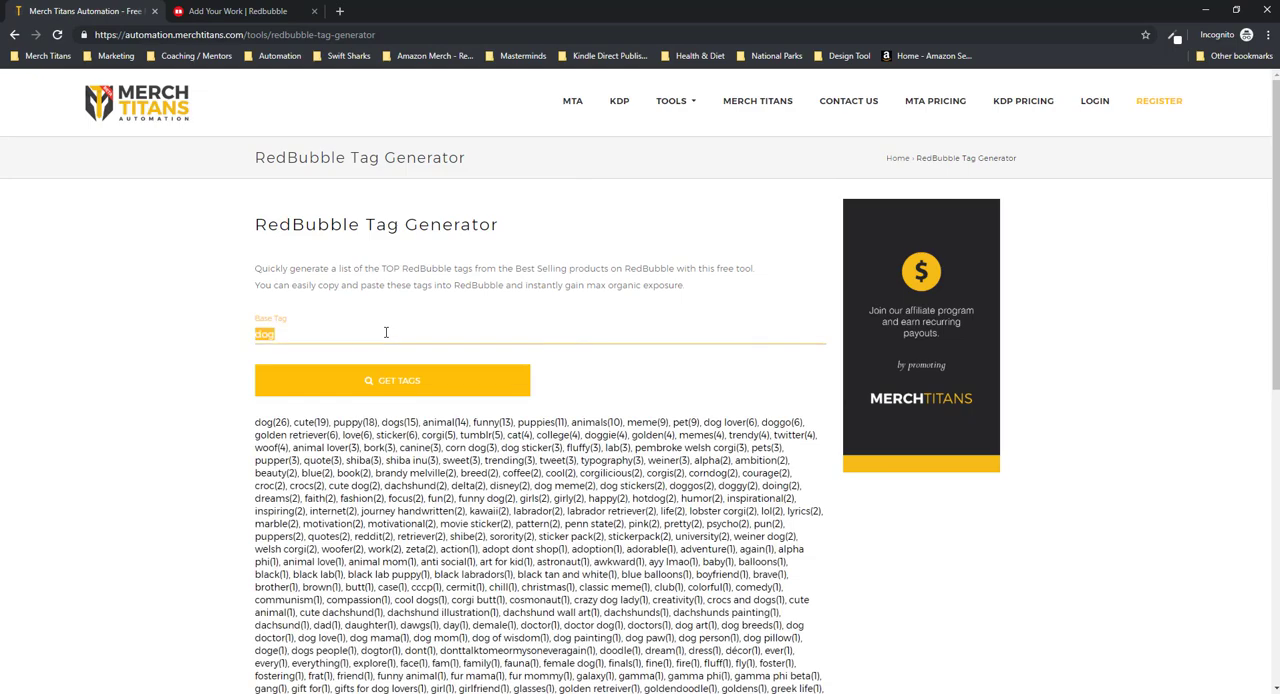
Replace the base tag dog with fishing and request its tags.
click(392, 380)
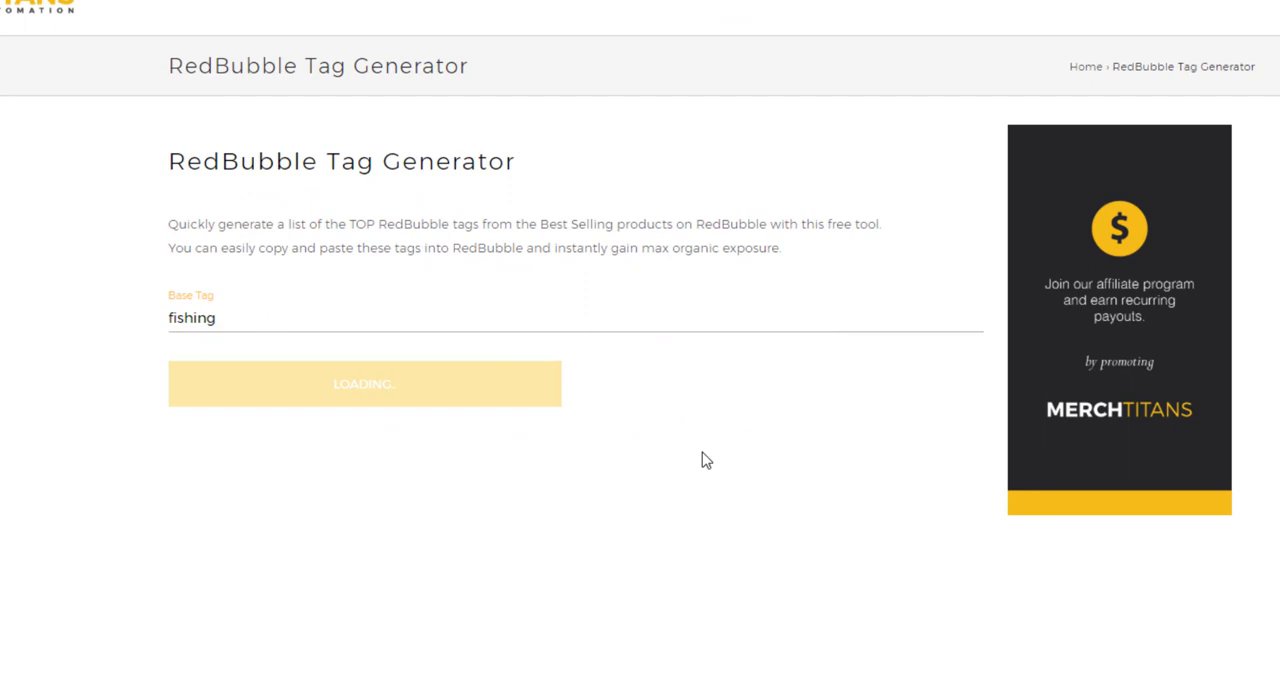
mouse_move(698, 452)
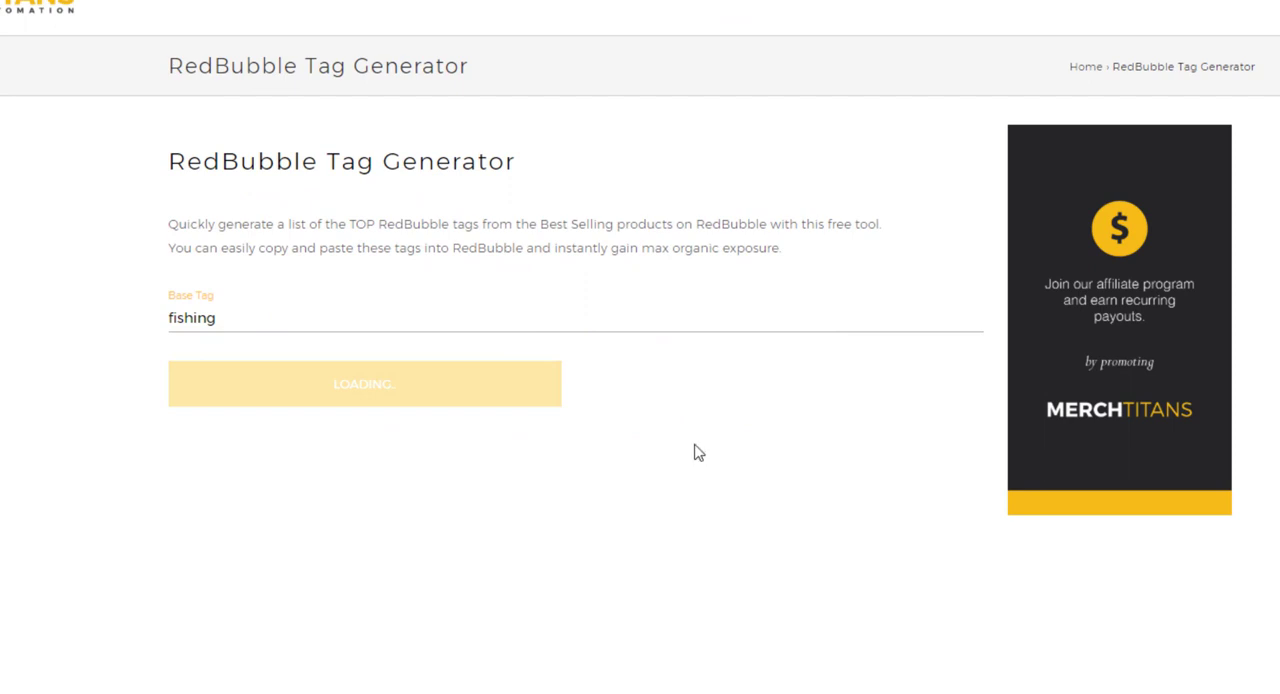
mouse_move(676, 448)
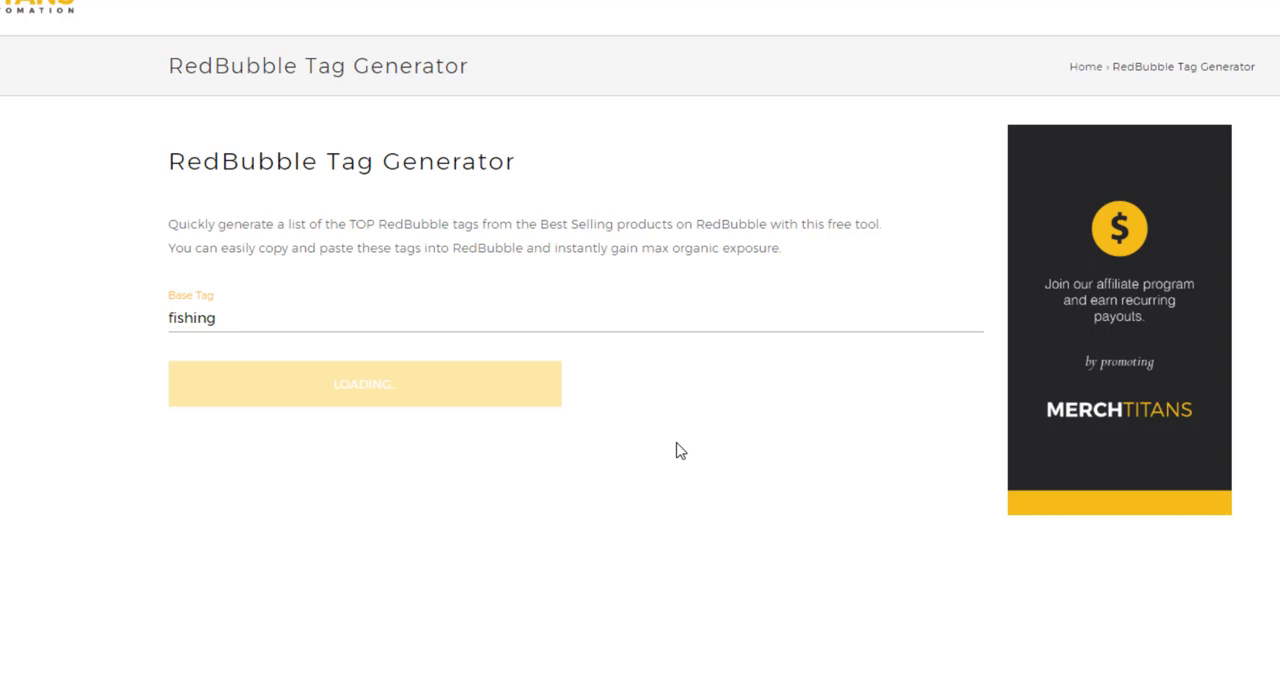
mouse_move(676, 440)
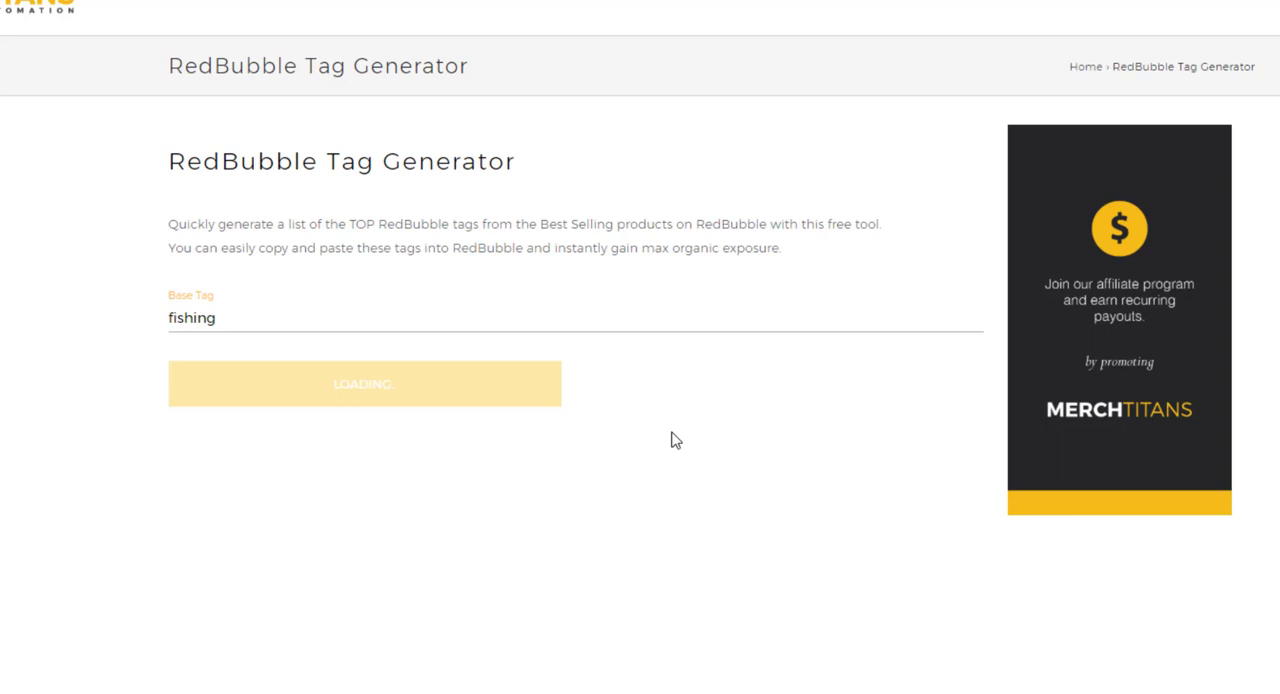
mouse_move(676, 448)
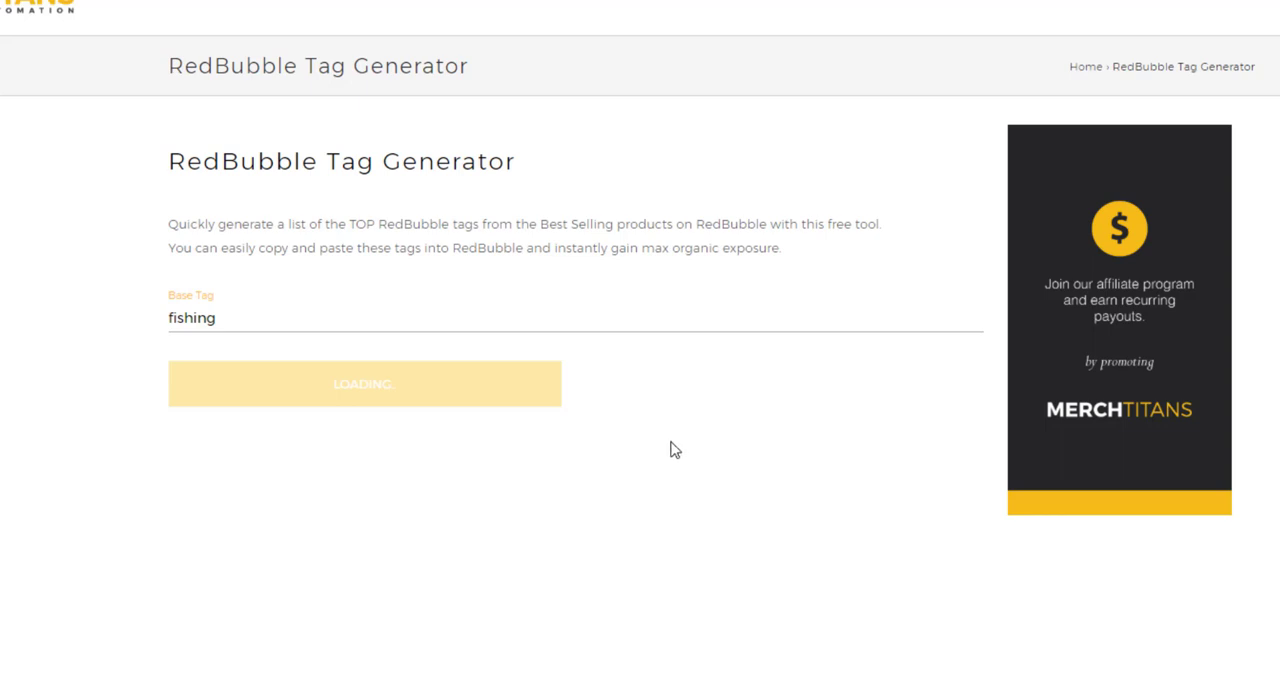